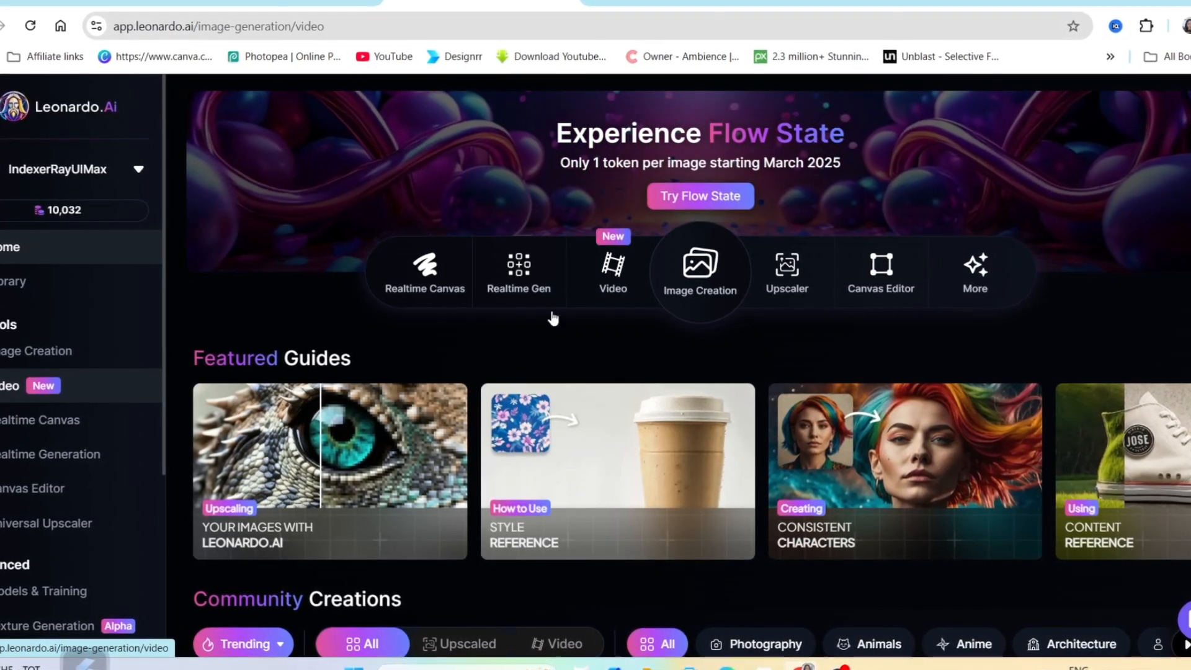
Open the Video creation tool from the Leonardo home toolbar with Motion 2.0 selected
{"action": "left_click", "coordinate": [613, 270]}
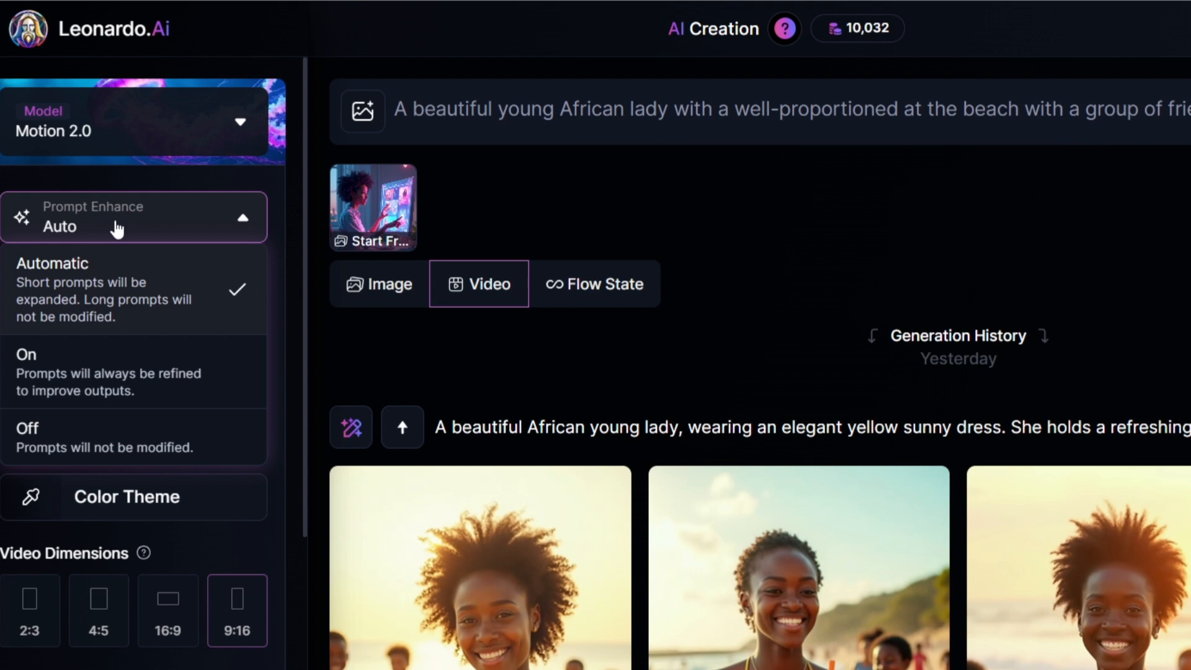
{"action": "mouse_move", "coordinate": [77, 335]}
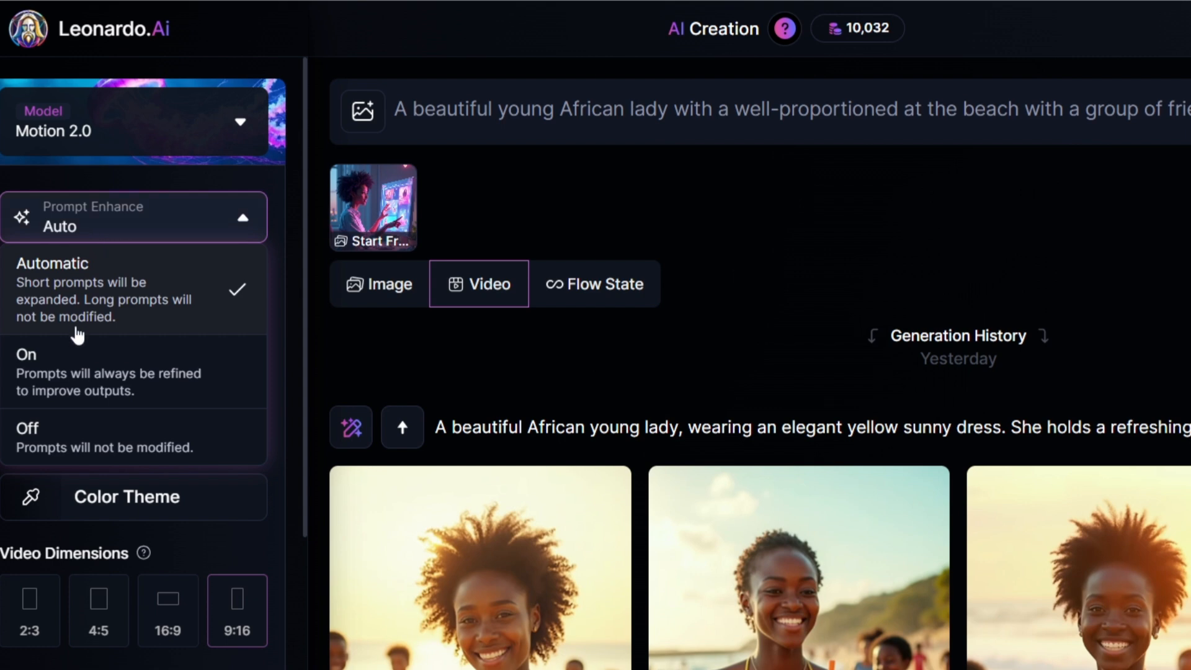
{"action": "mouse_move", "coordinate": [62, 370]}
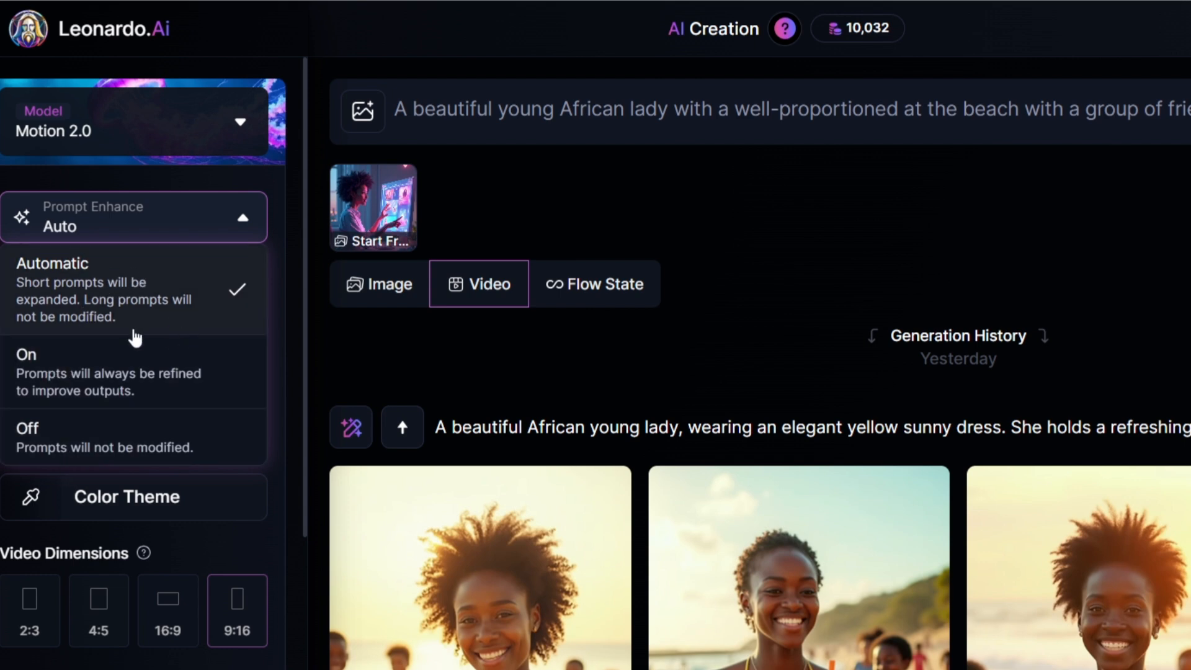
{"action": "mouse_move", "coordinate": [131, 320]}
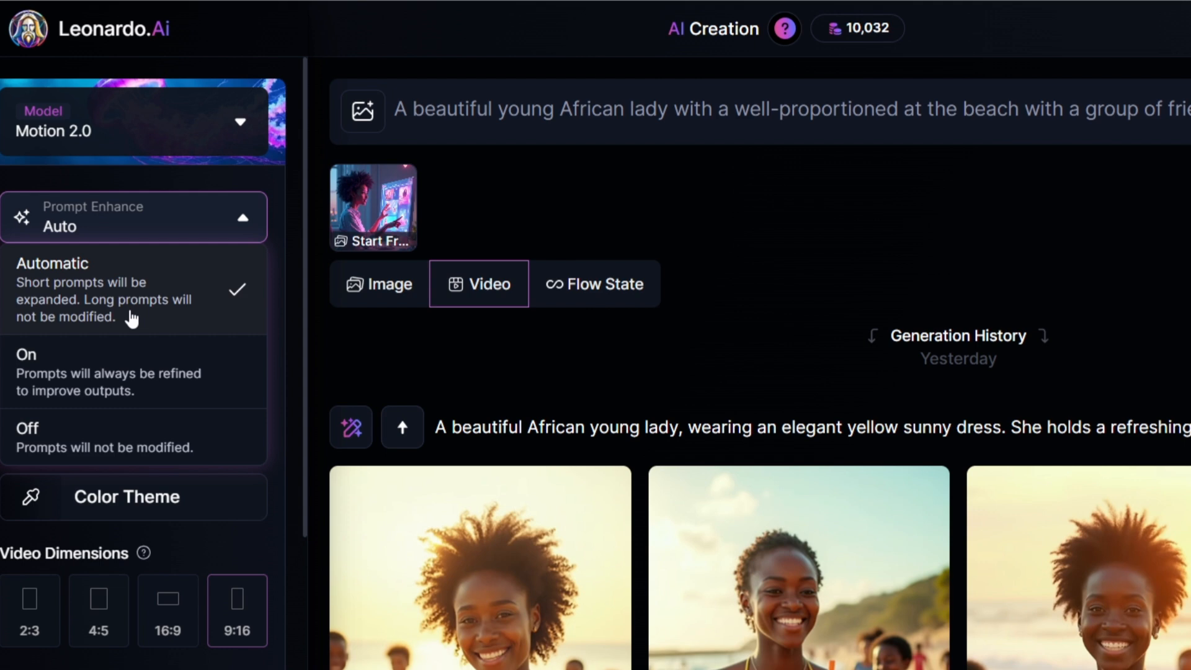
{"action": "mouse_move", "coordinate": [165, 305]}
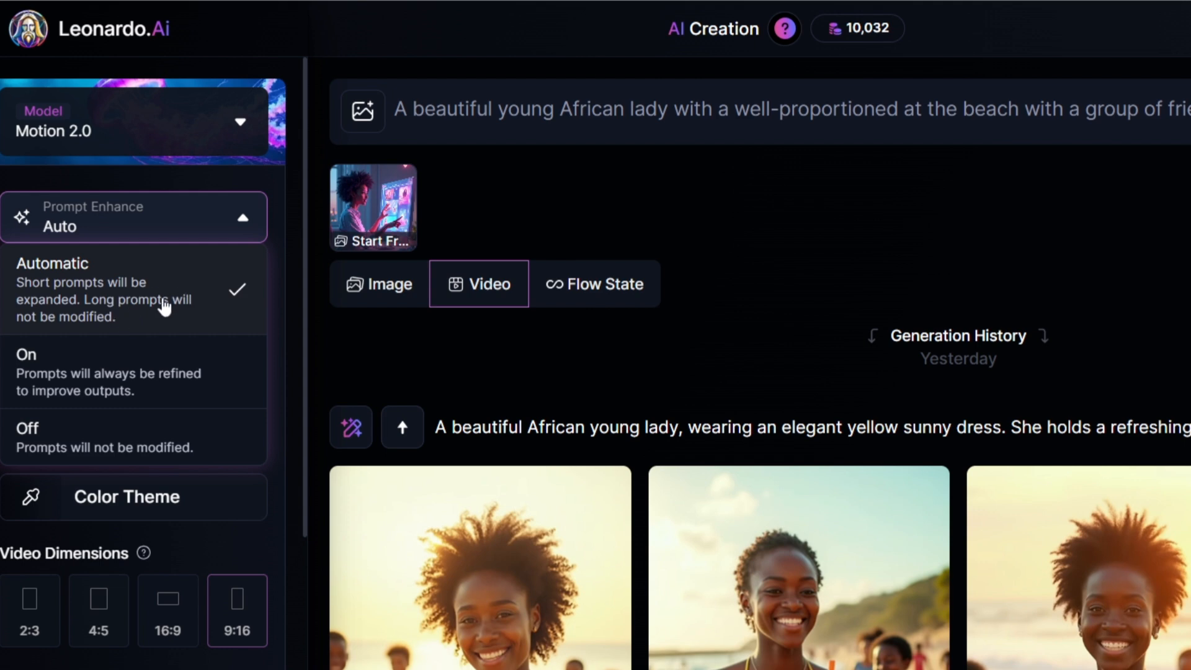
{"action": "mouse_move", "coordinate": [114, 323]}
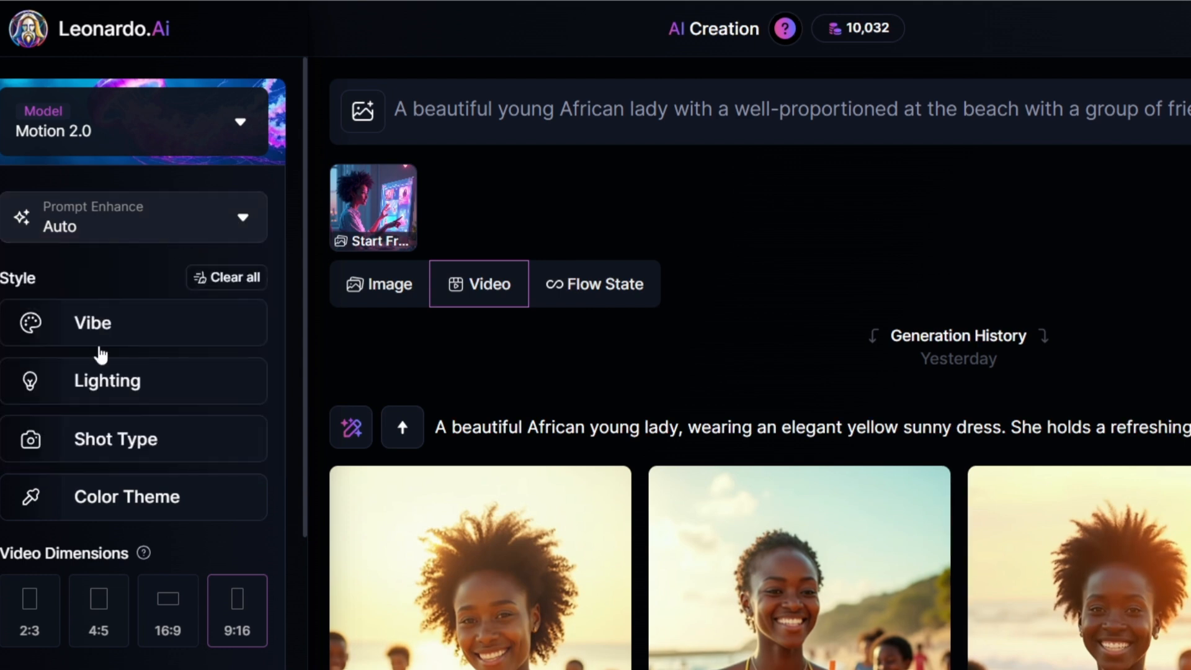
{"action": "mouse_move", "coordinate": [213, 381]}
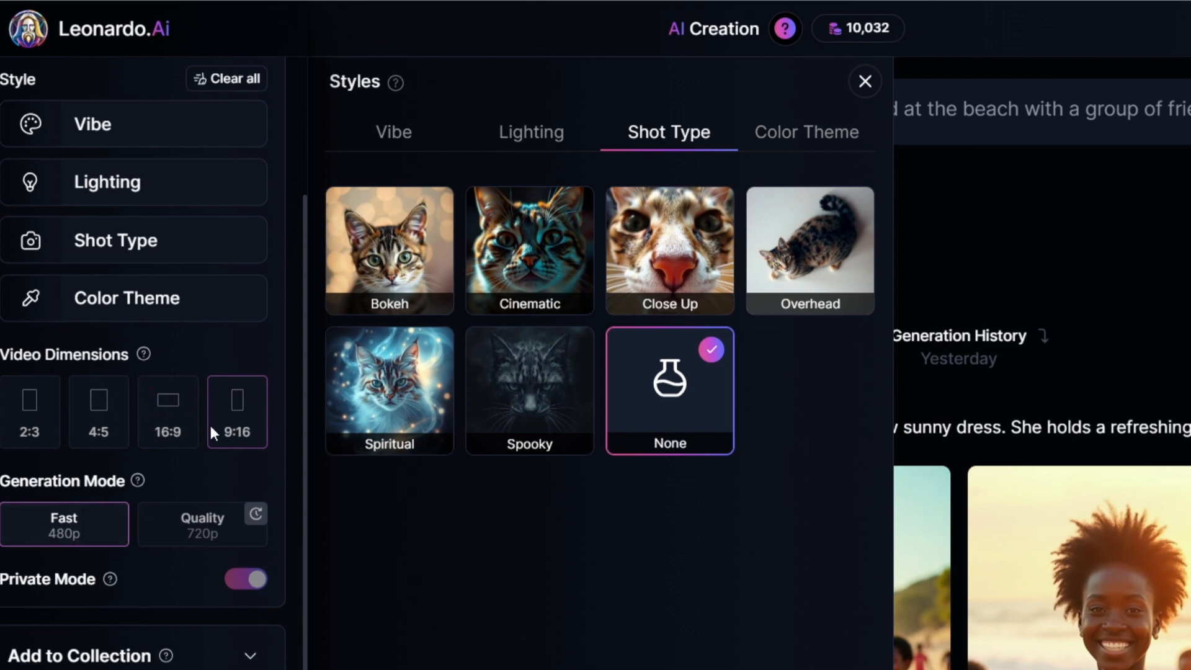
{"action": "mouse_move", "coordinate": [99, 432]}
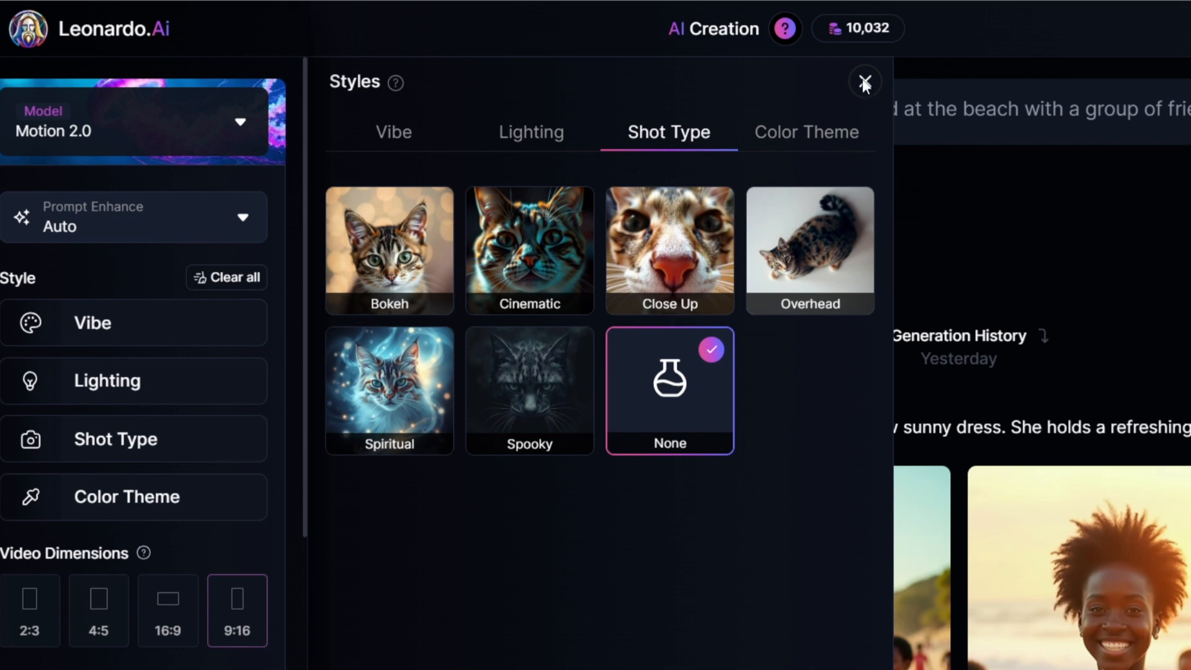
{"action": "mouse_move", "coordinate": [868, 110]}
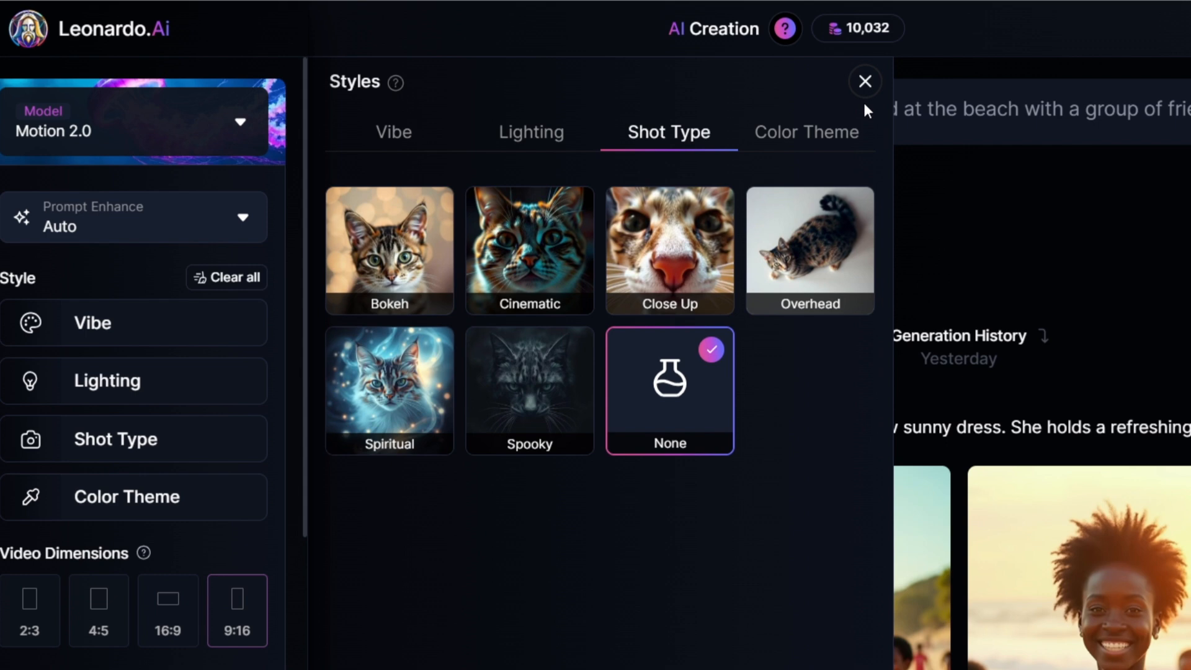
{"action": "mouse_move", "coordinate": [924, 263]}
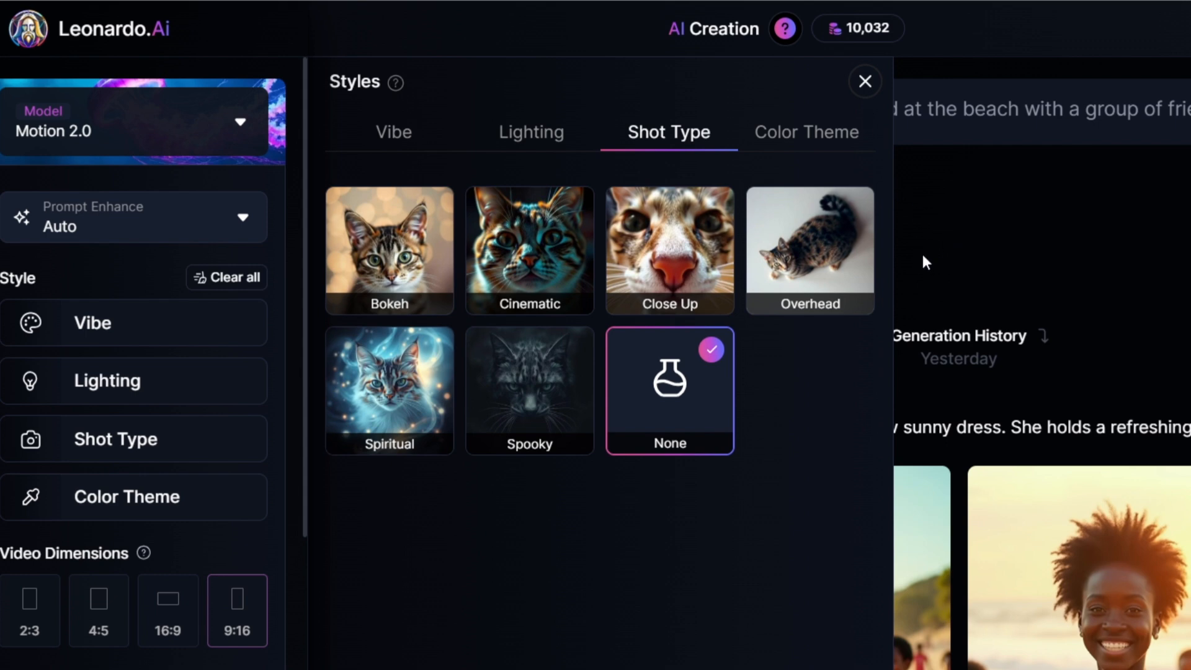
{"action": "mouse_move", "coordinate": [919, 278]}
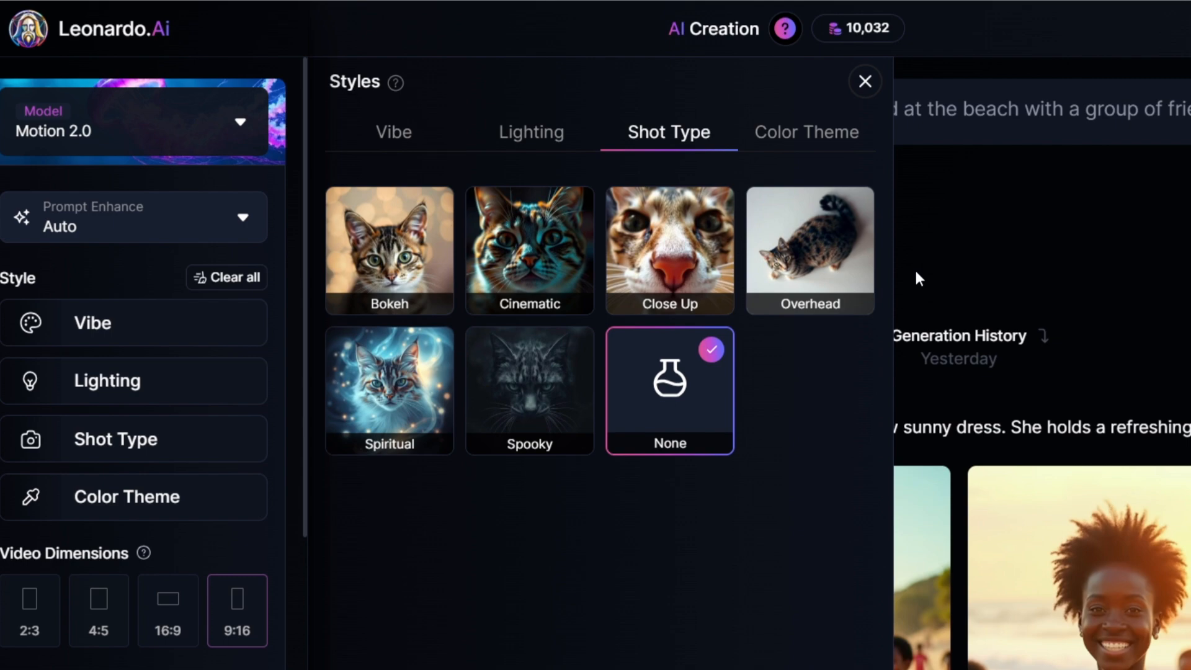
{"action": "left_click", "coordinate": [865, 82]}
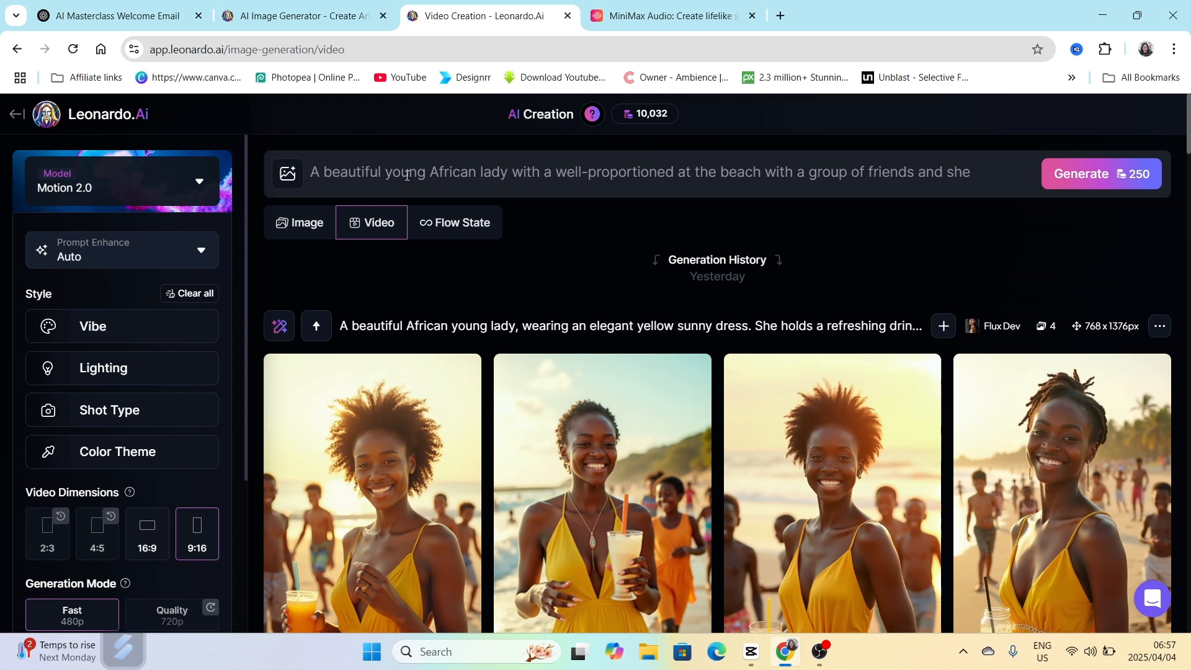
Add a start frame from Your Generations: the woman working at glowing screens
{"action": "left_click", "coordinate": [288, 174]}
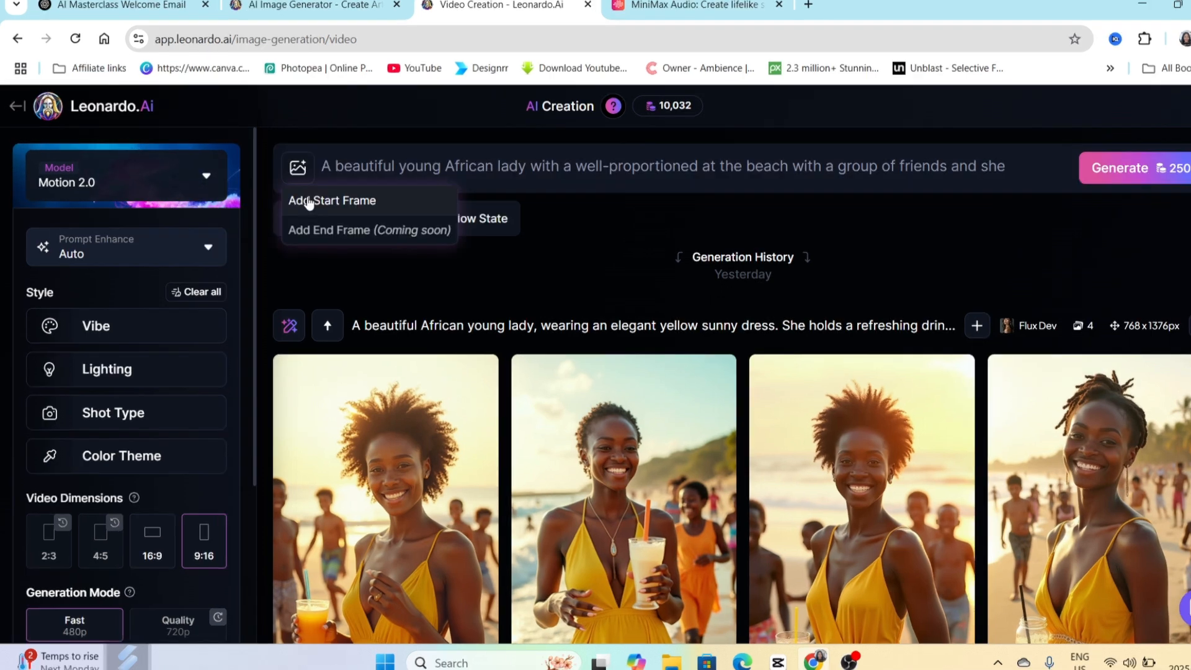
{"action": "mouse_move", "coordinate": [334, 210]}
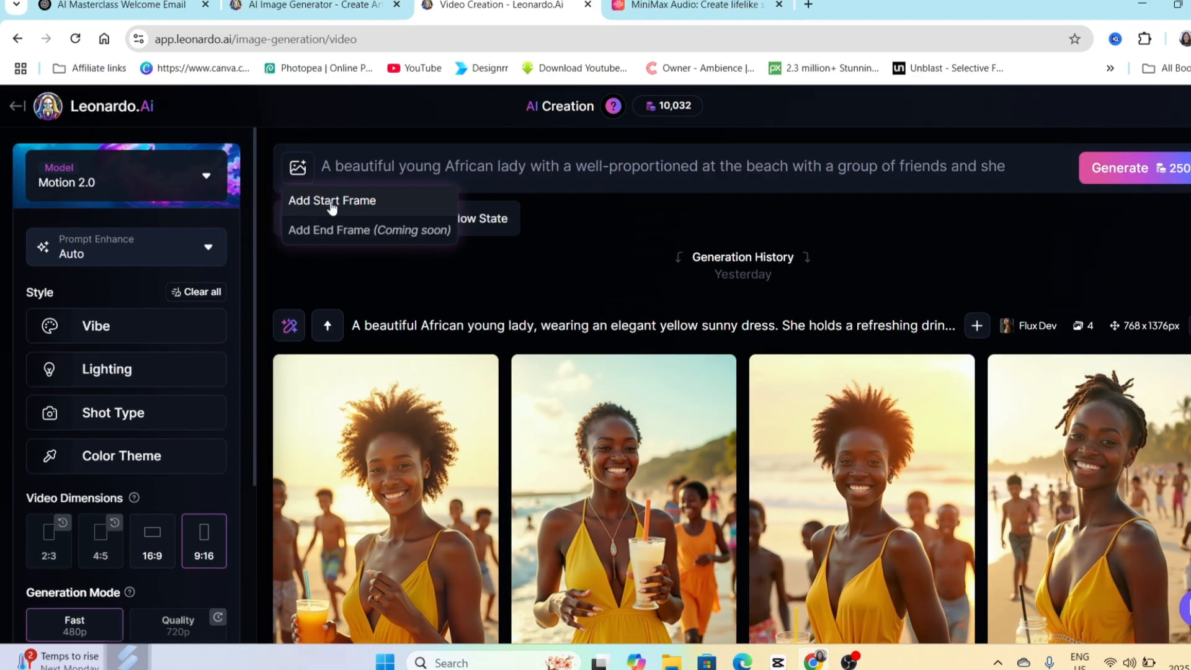
{"action": "left_click", "coordinate": [333, 202]}
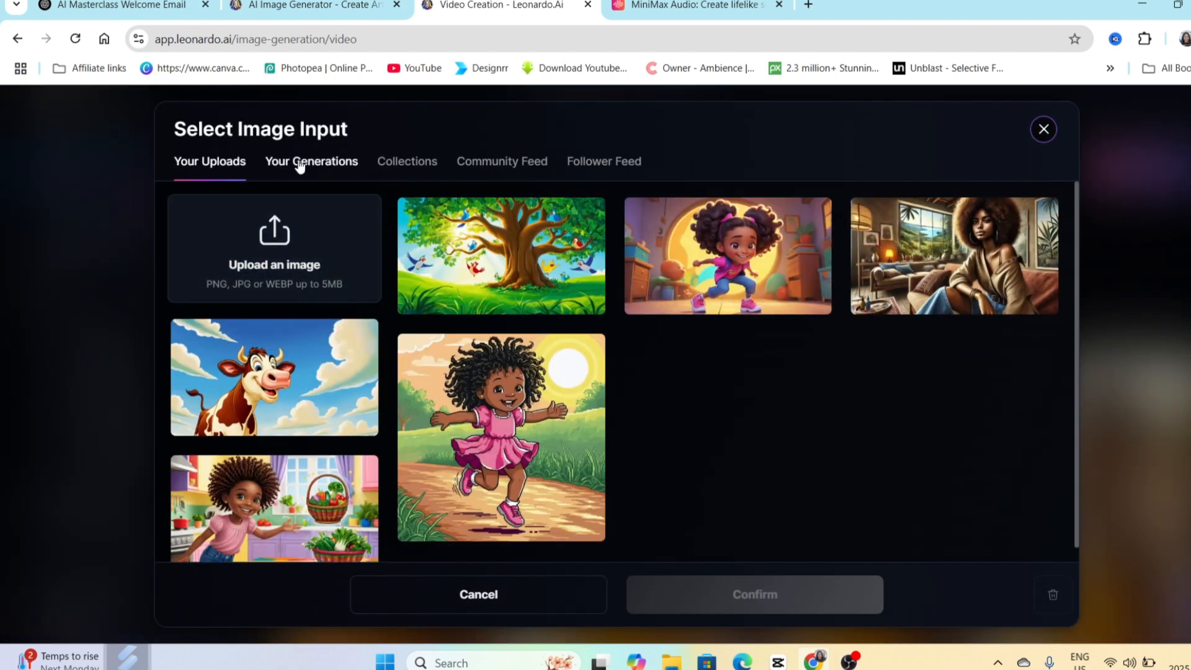
{"action": "left_click", "coordinate": [312, 161]}
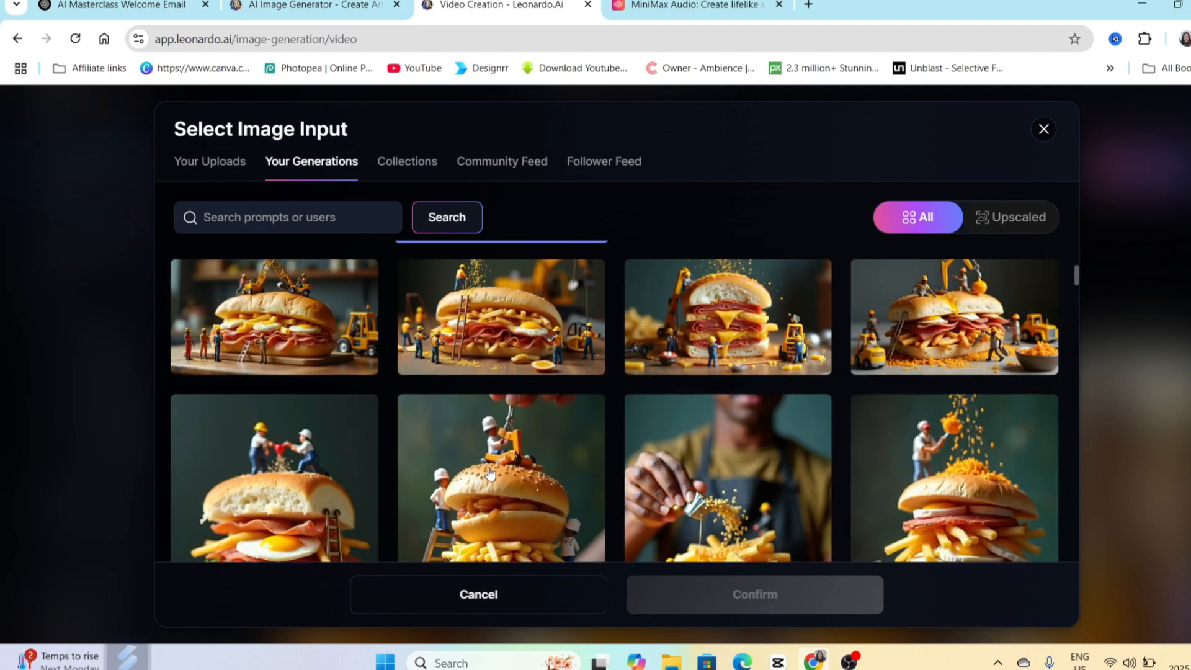
{"action": "scroll", "scroll_direction": "down", "scroll_amount": 3}
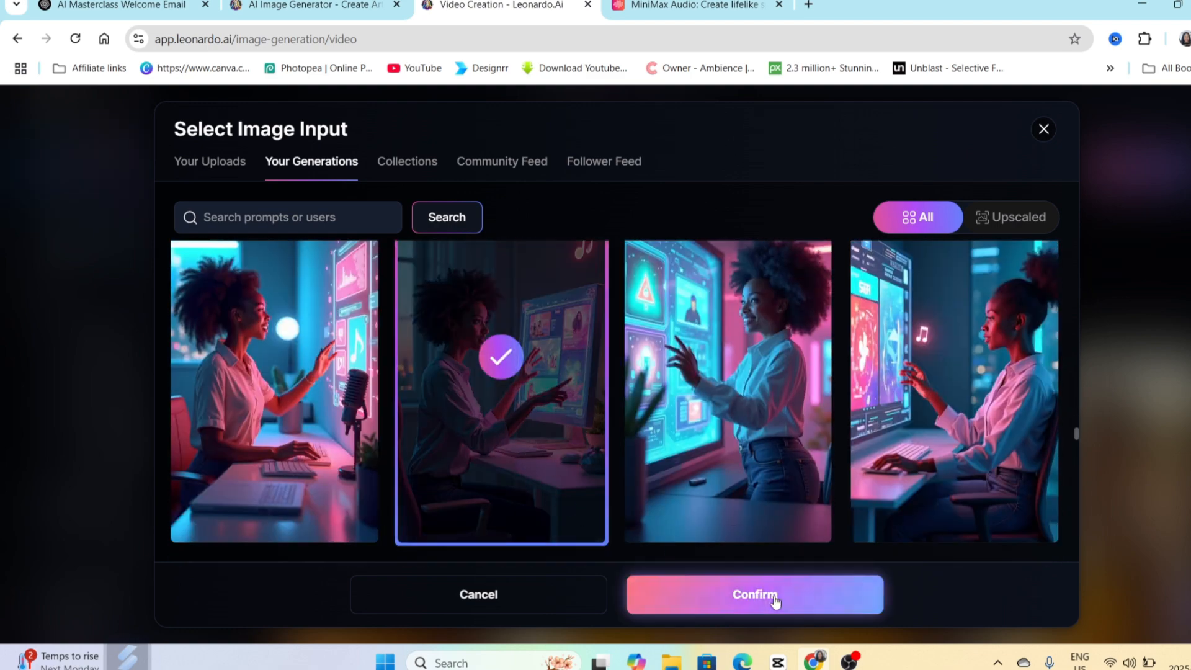
{"action": "left_click", "coordinate": [758, 595]}
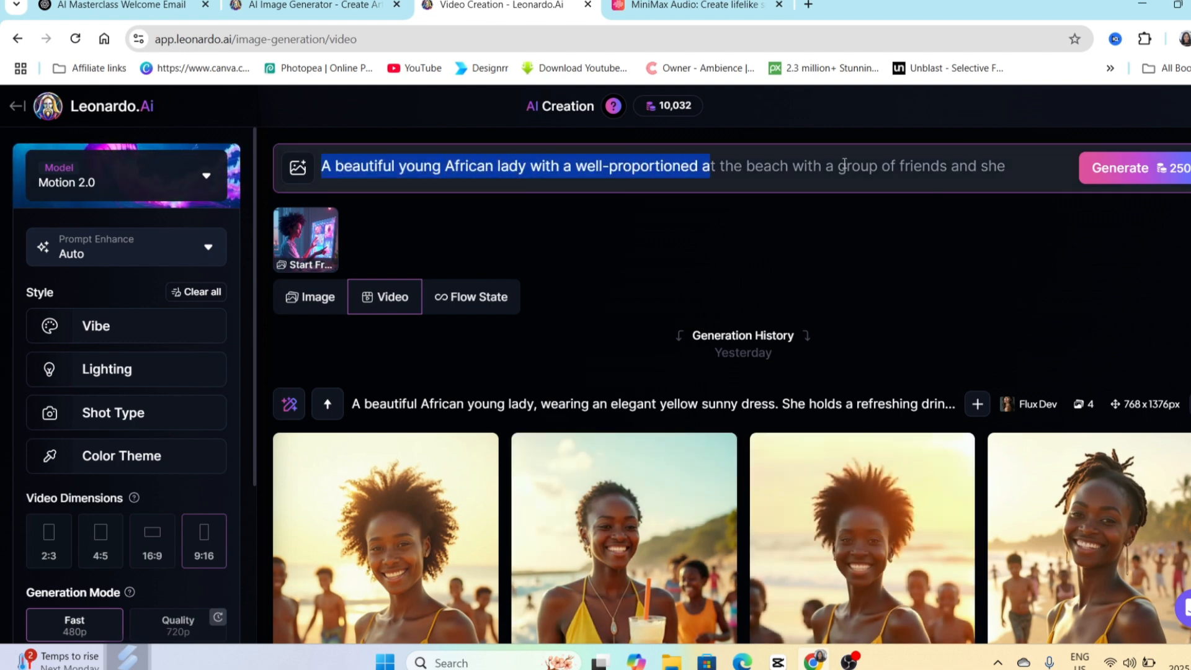
Enter the prompt of the young digital marketer getting up and talking to camera, then generate
{"action": "type", "text": "The young digital marketer, get's up talks to the camera, with slow deliberate hand"}
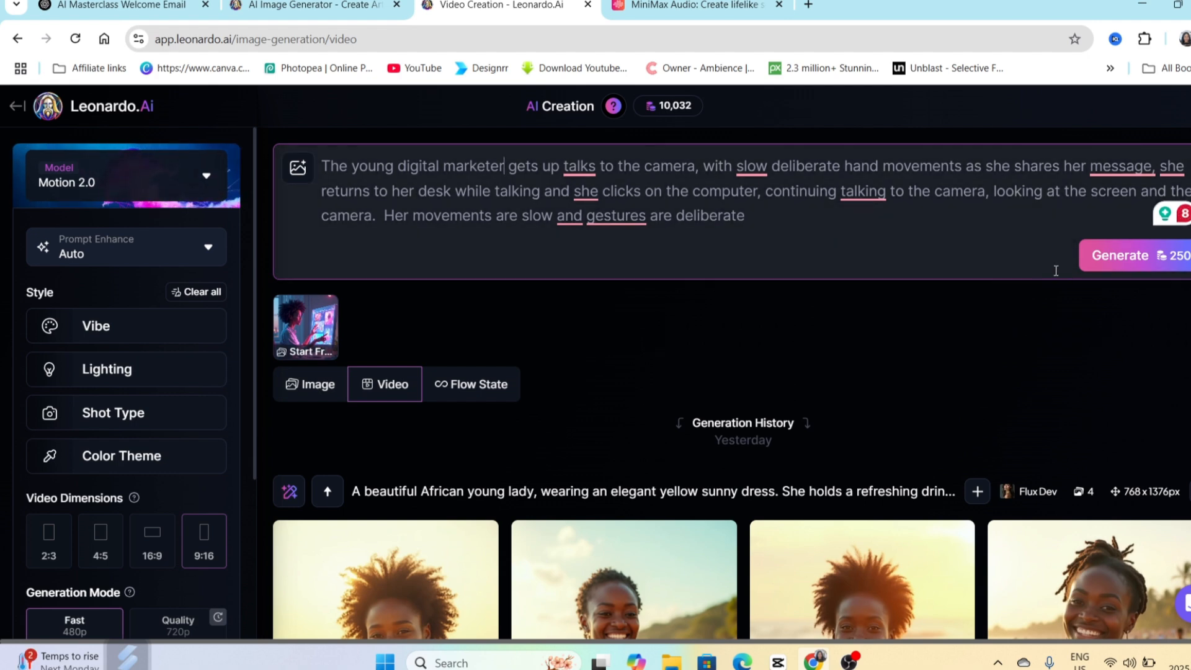
{"action": "mouse_move", "coordinate": [1126, 261]}
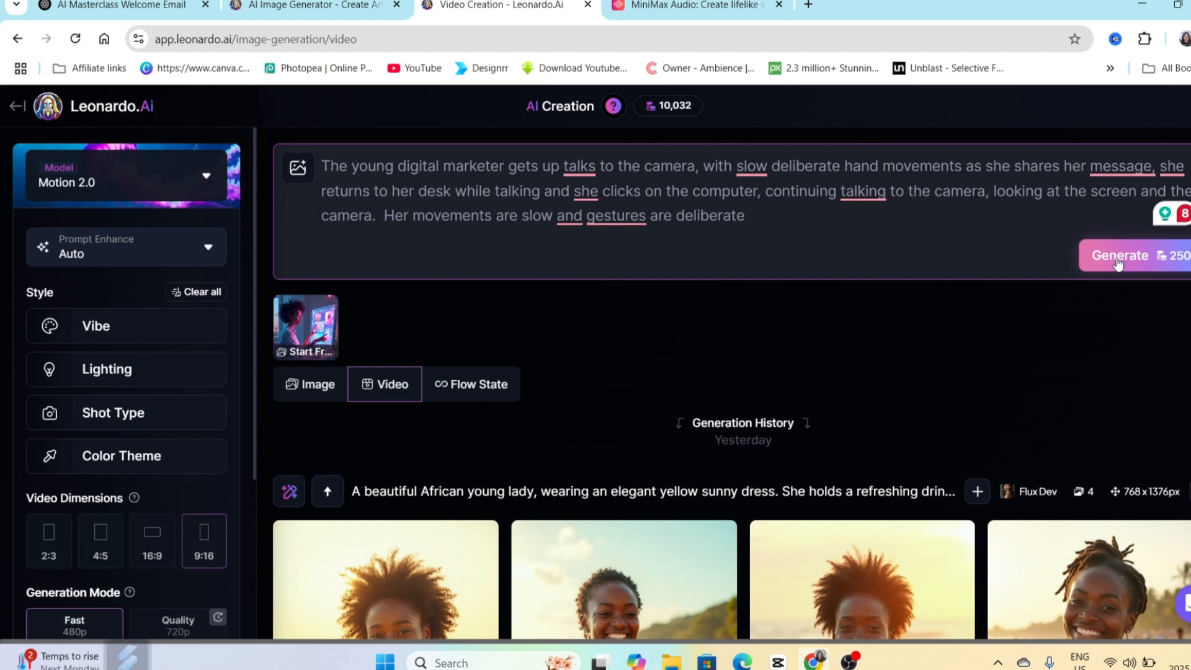
{"action": "left_click", "coordinate": [1121, 256]}
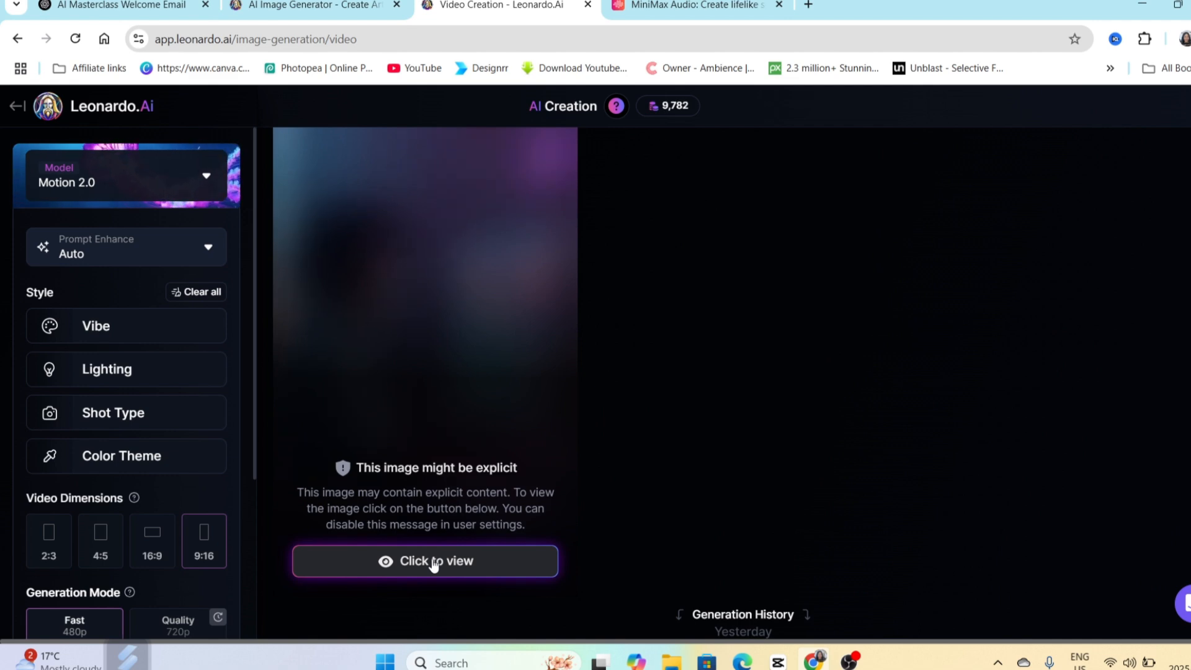
Reveal the finished marketer video behind 'Click to view' and watch it
{"action": "left_click", "coordinate": [426, 561]}
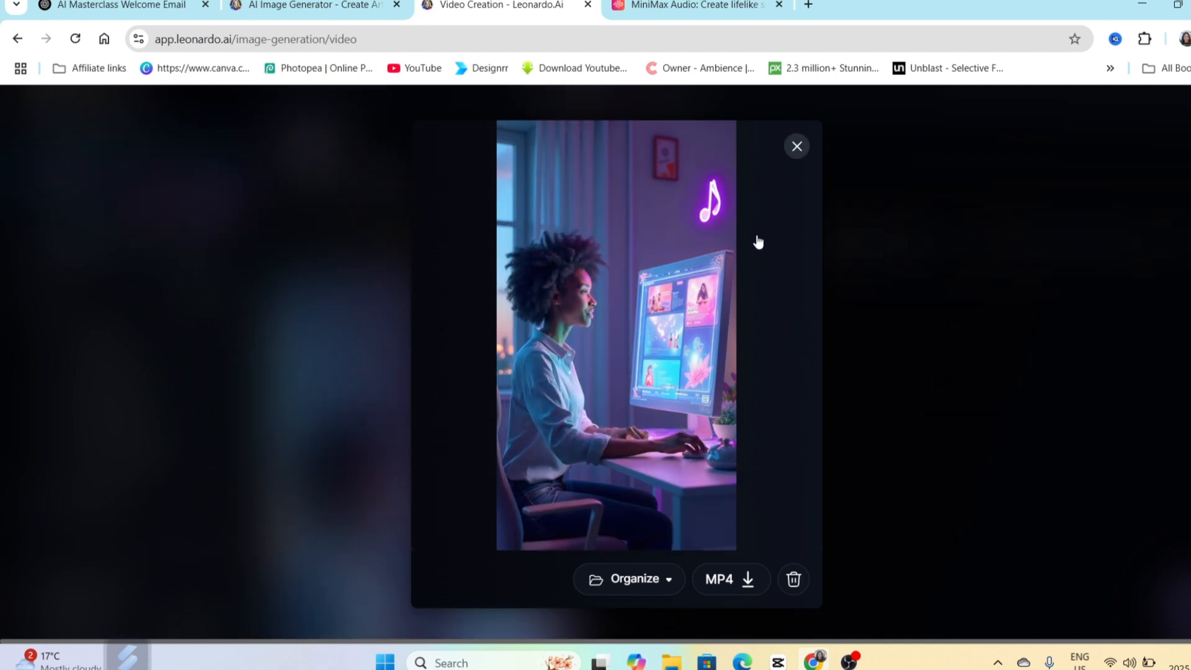
{"action": "left_click", "coordinate": [797, 147]}
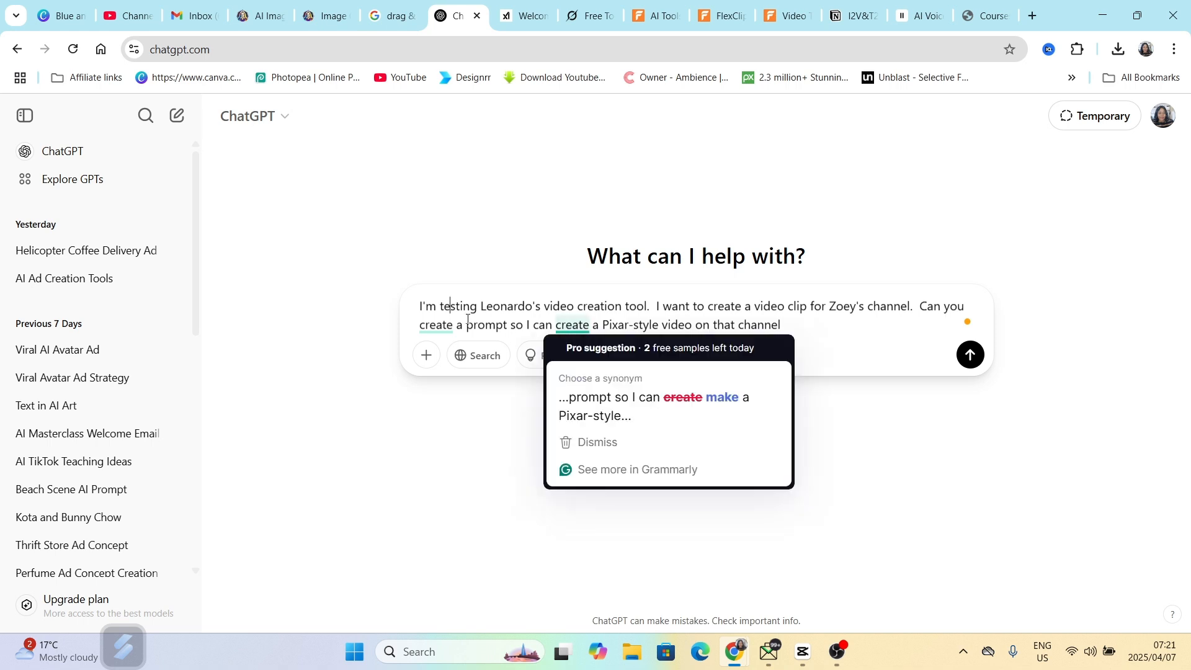
Send the ChatGPT request for a Pixar-style girl-by-rainy-window prompt and return to Leonardo
{"action": "left_click", "coordinate": [597, 442]}
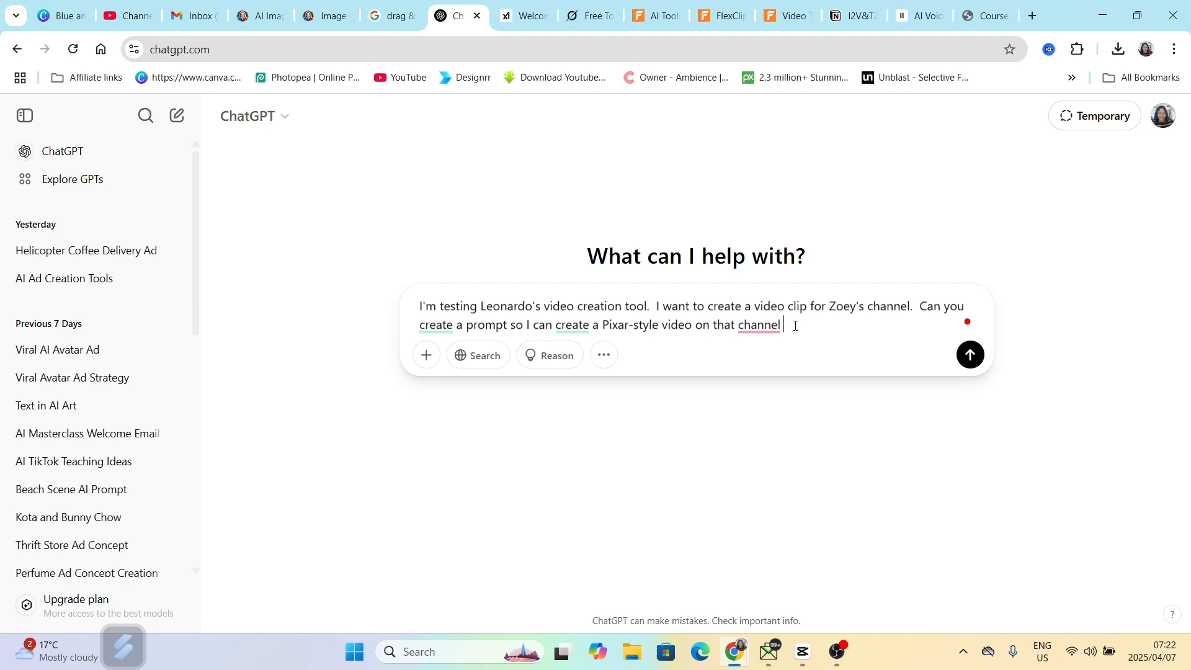
{"action": "left_click", "coordinate": [970, 355]}
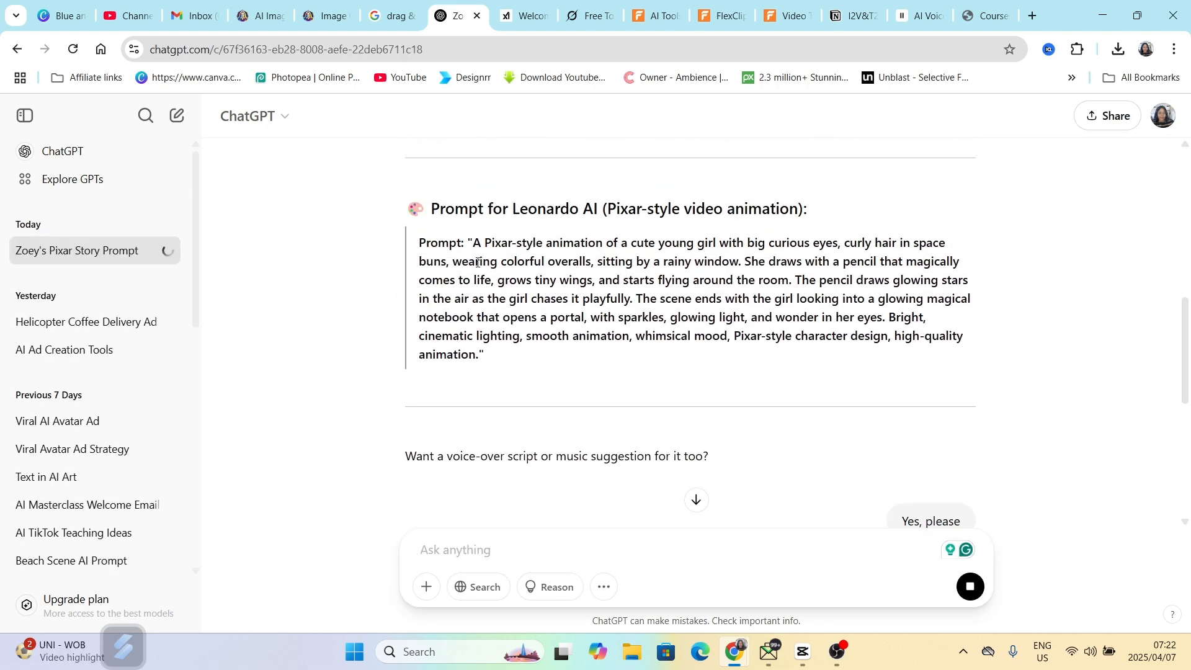
{"action": "mouse_move", "coordinate": [741, 357]}
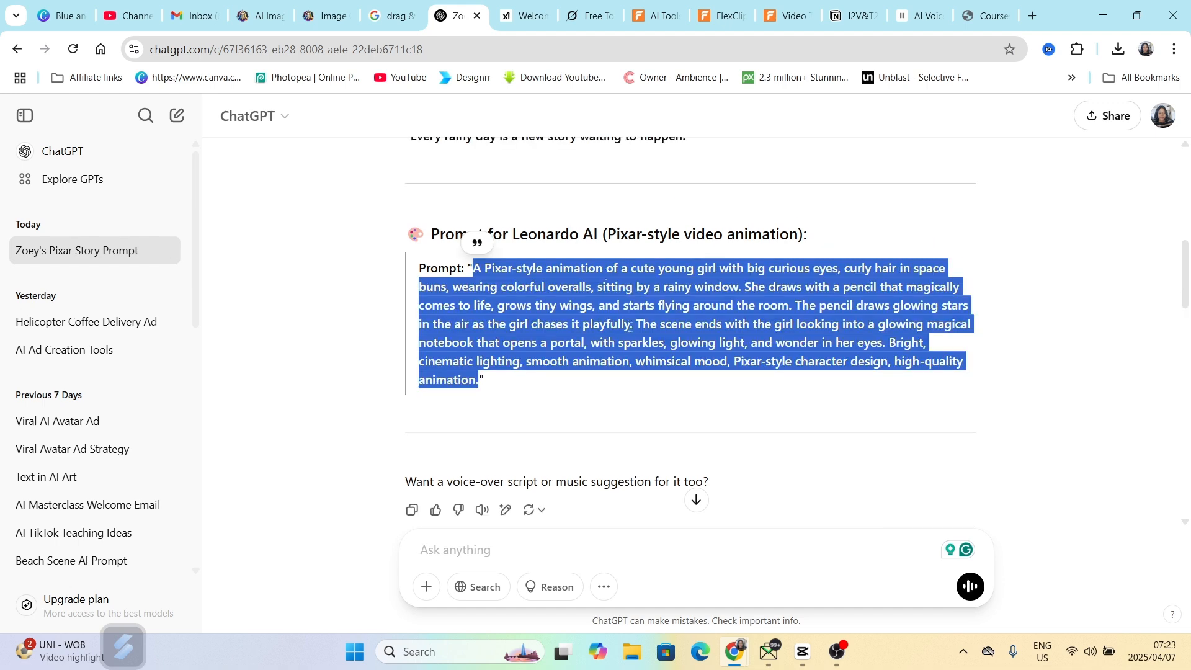
{"action": "mouse_move", "coordinate": [518, 313]}
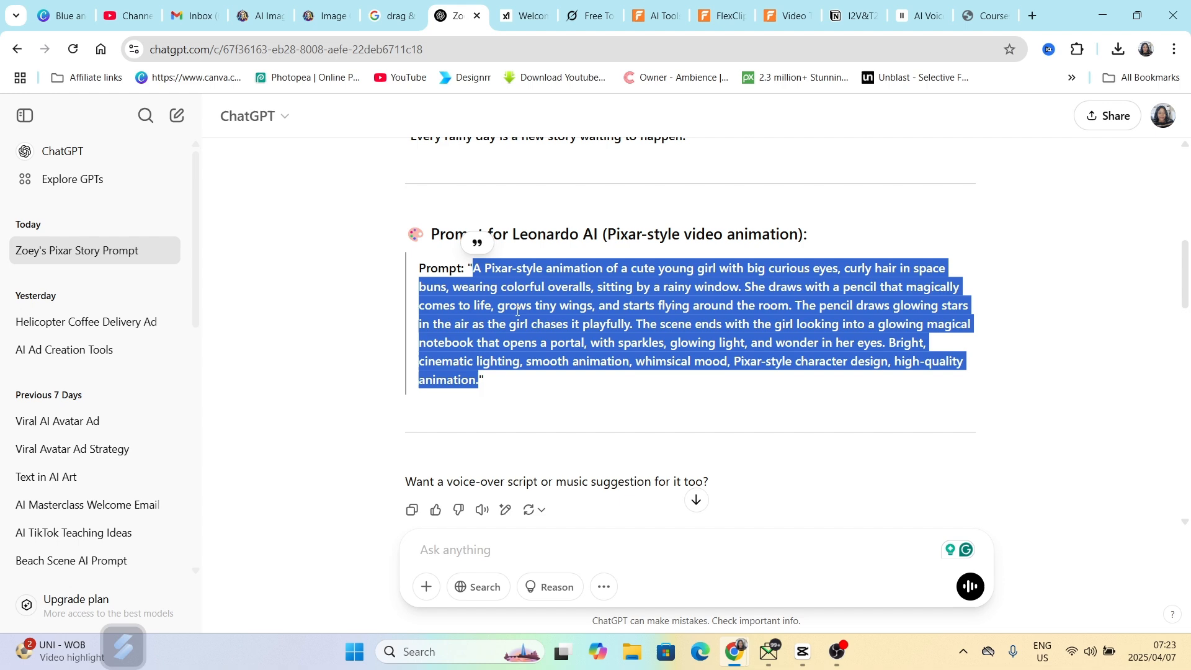
{"action": "left_click", "coordinate": [314, 16]}
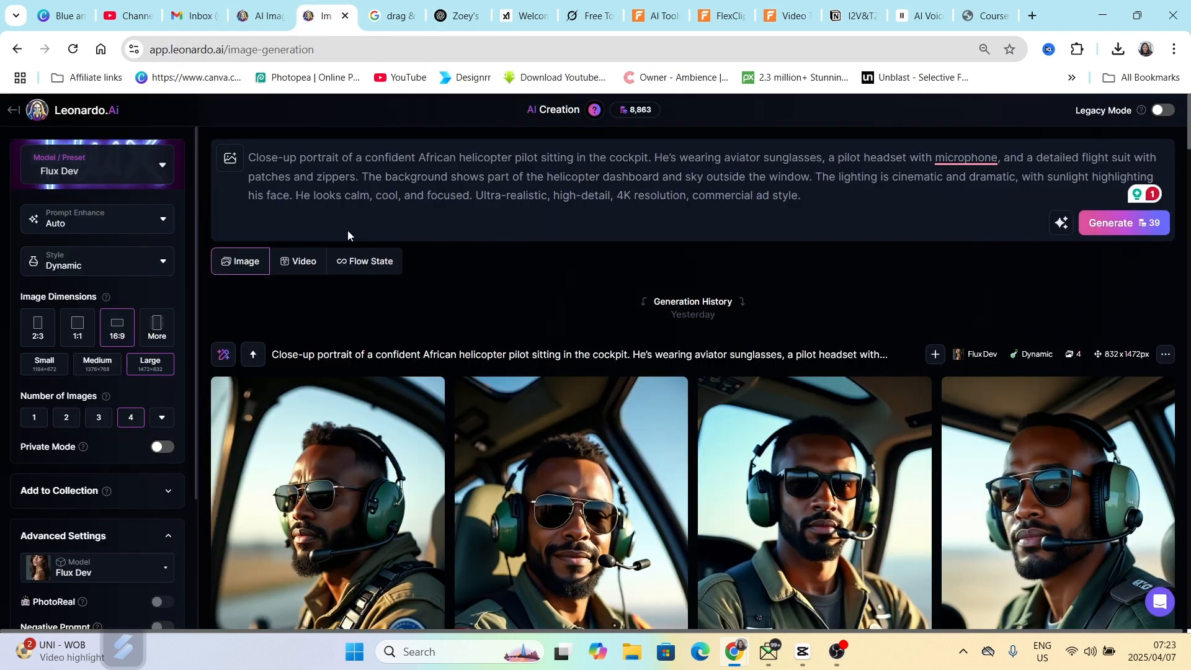
Switch to Video creation and generate the Motion 2.0 clip from the Pixar-style girl prompt
{"action": "left_click", "coordinate": [302, 260]}
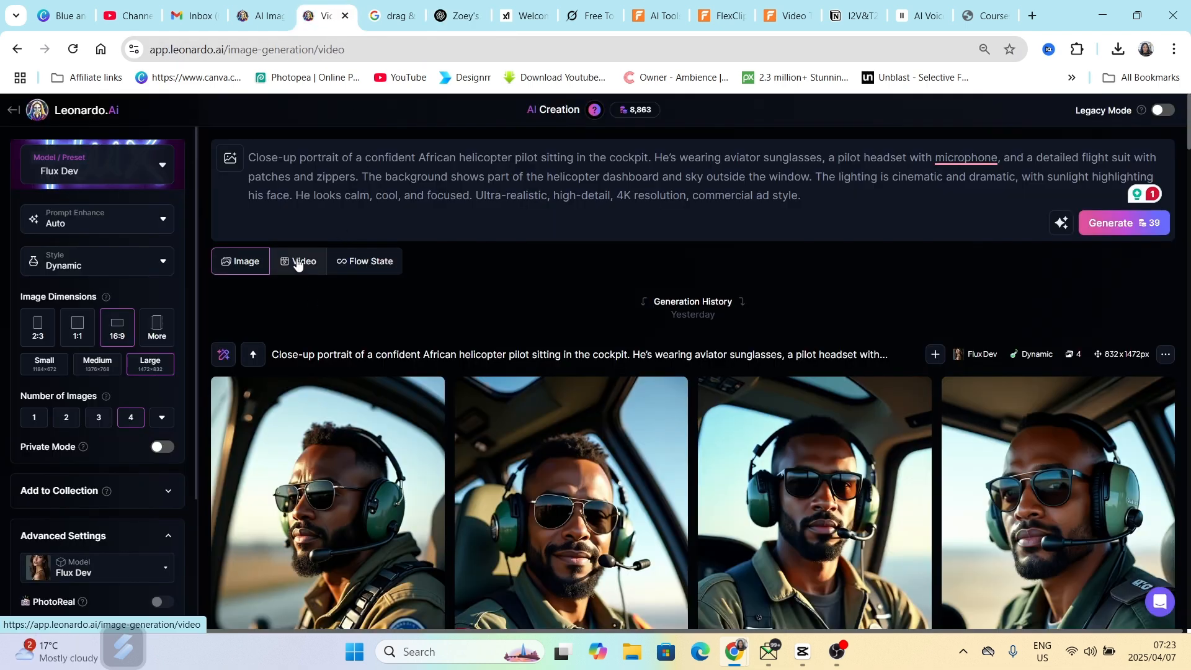
{"action": "left_click", "coordinate": [298, 261]}
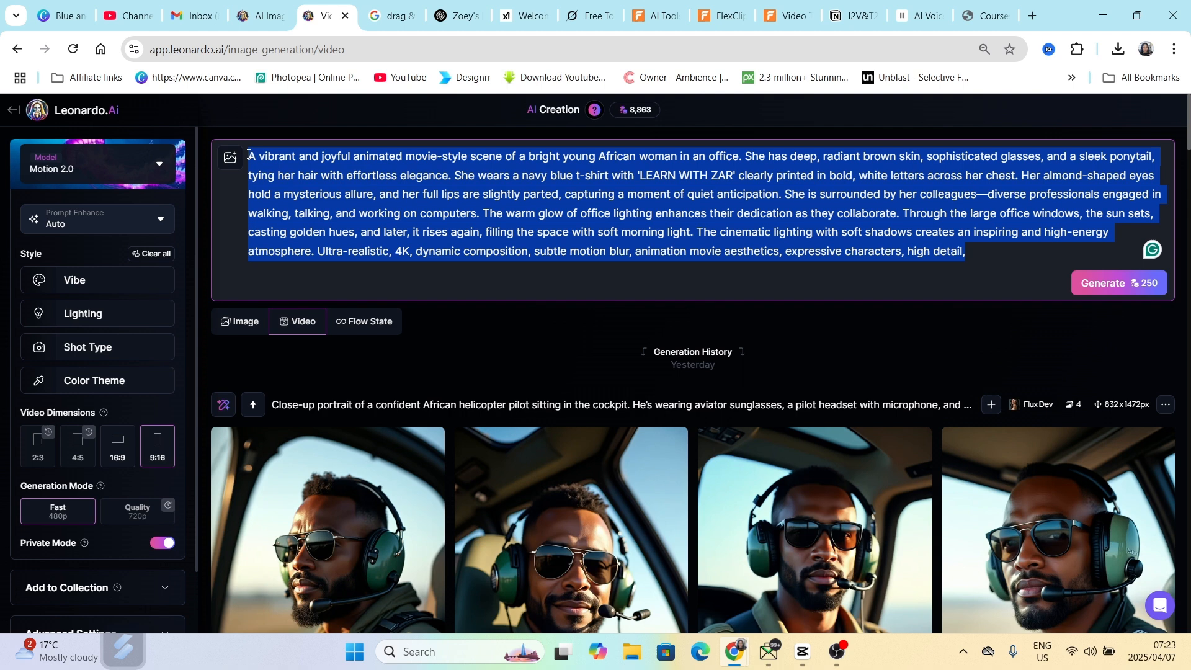
{"action": "left_click", "coordinate": [1120, 283]}
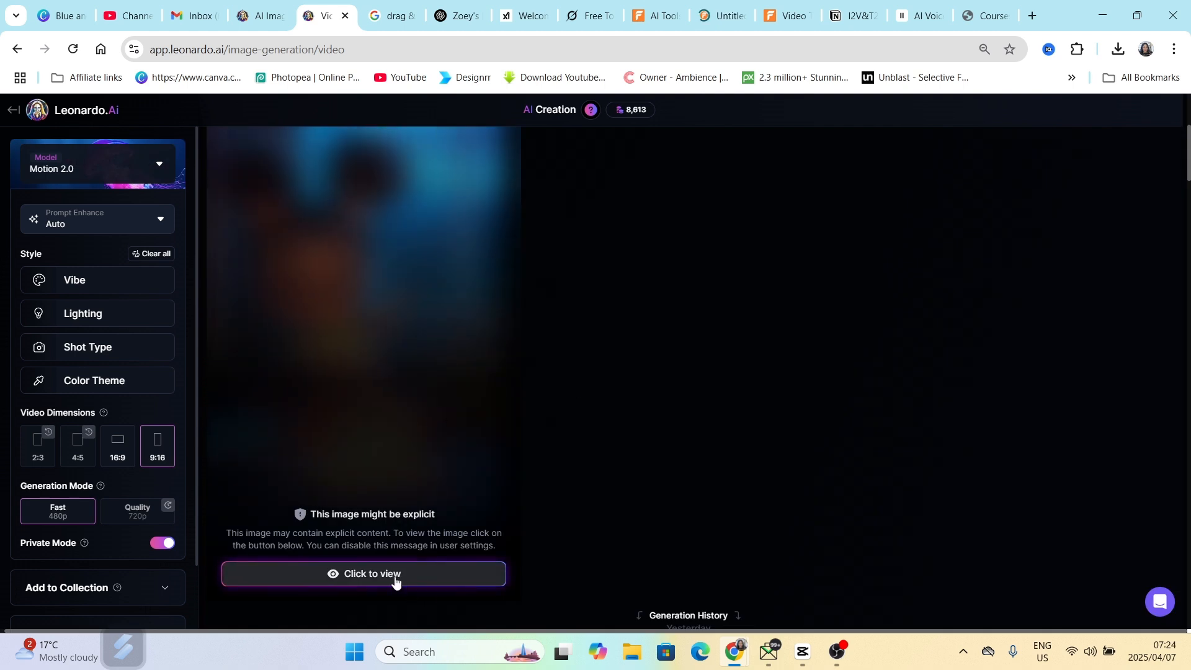
Reveal and watch the Pixar-style girl animation, then close the viewer
{"action": "left_click", "coordinate": [363, 573]}
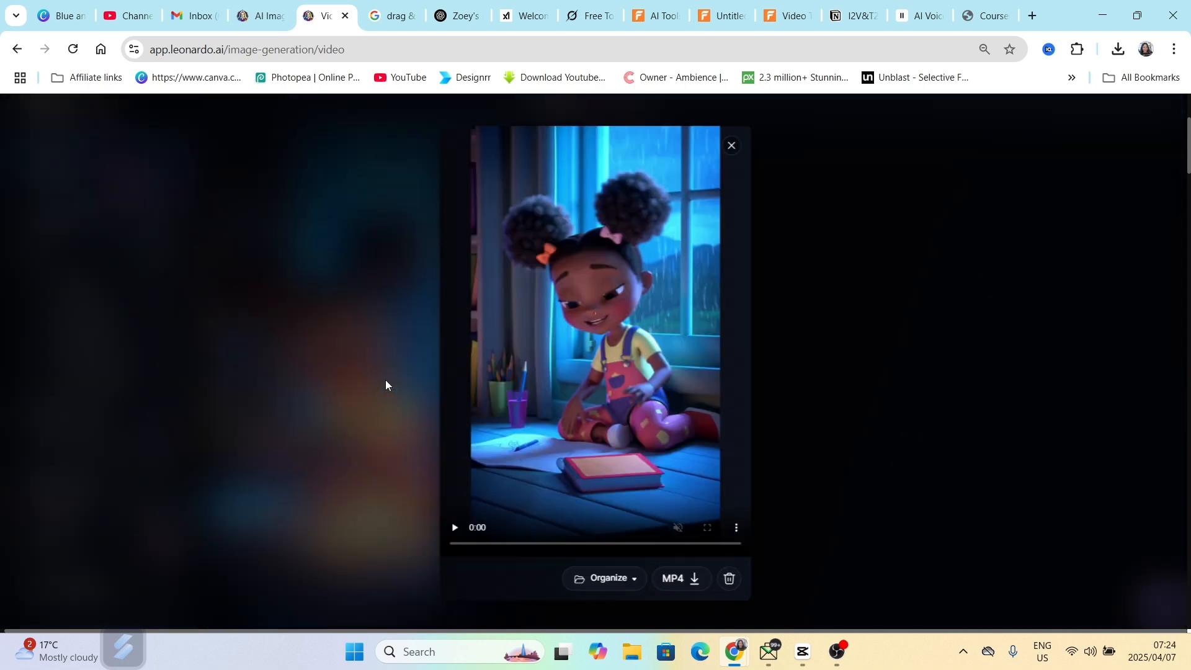
{"action": "left_click", "coordinate": [737, 527]}
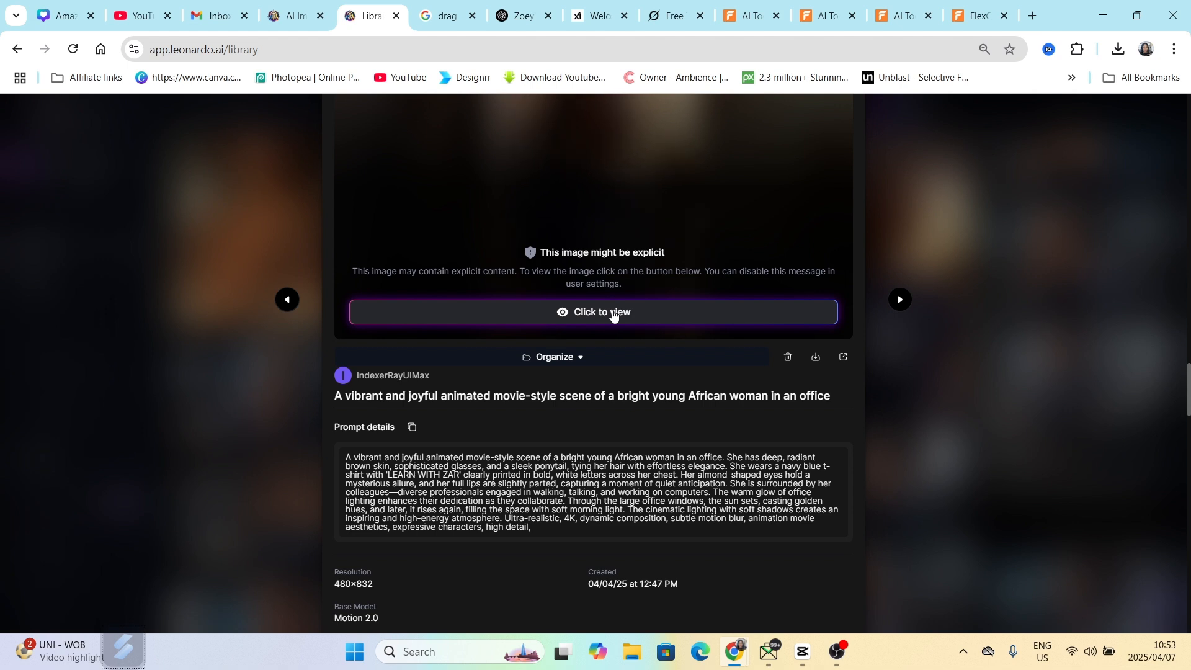
Reveal the office woman video in the LEARN WITH ZAR shirt, then close it
{"action": "left_click", "coordinate": [602, 312]}
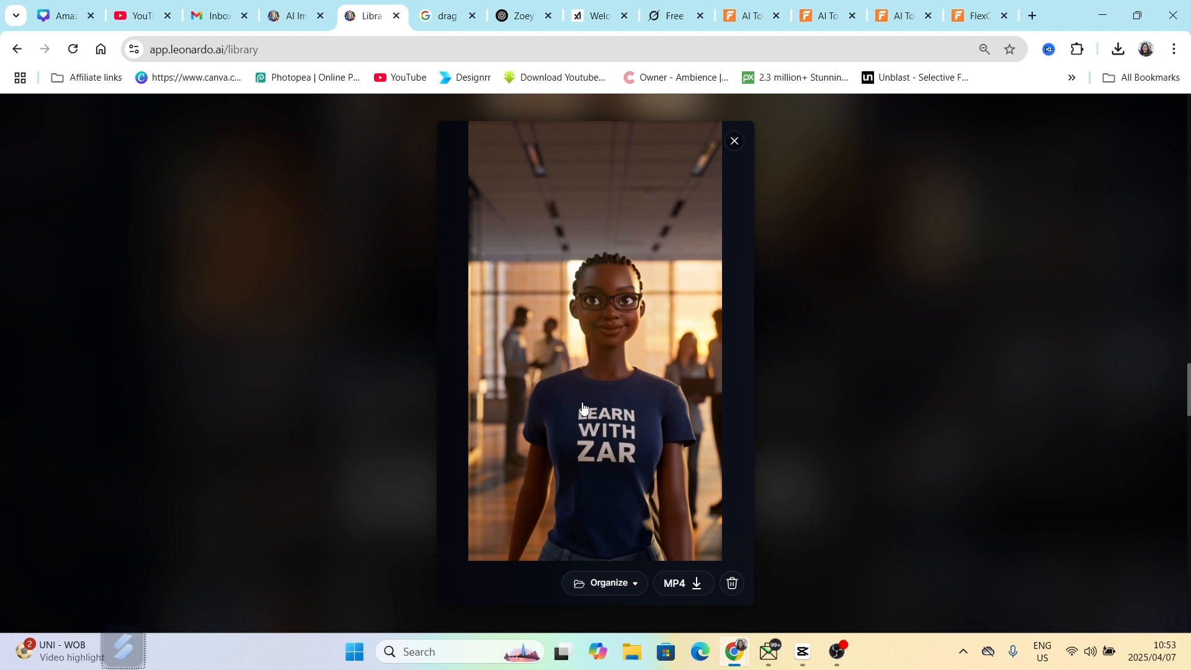
{"action": "left_click", "coordinate": [585, 407]}
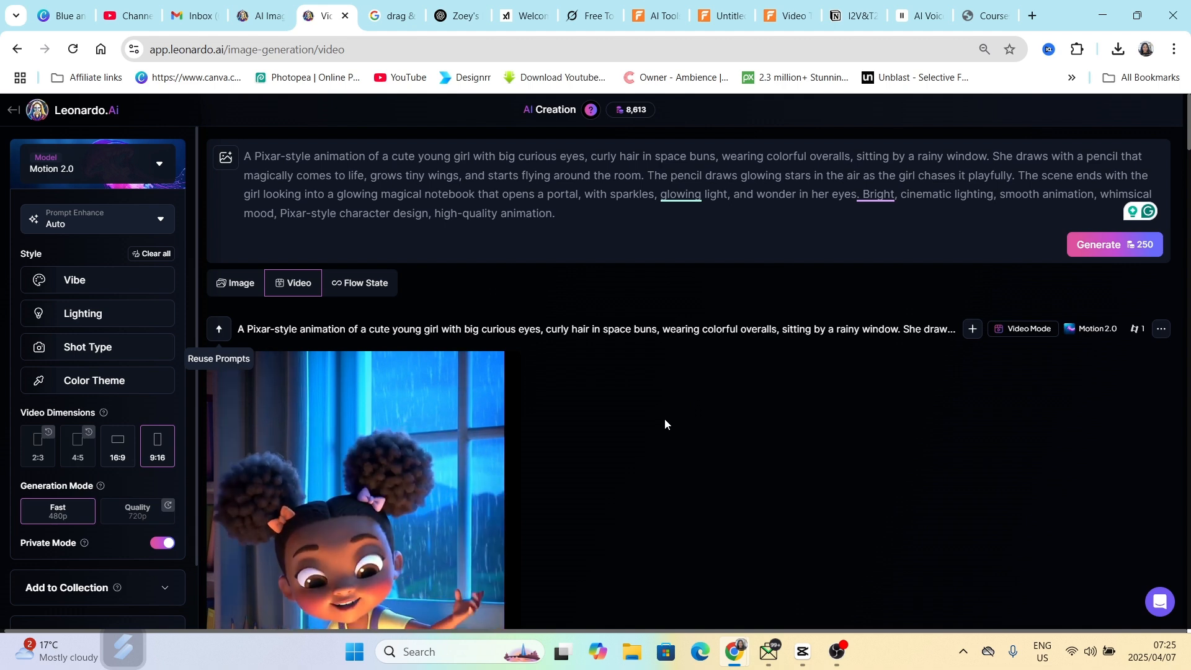
{"action": "scroll", "scroll_direction": "down", "scroll_amount": 3}
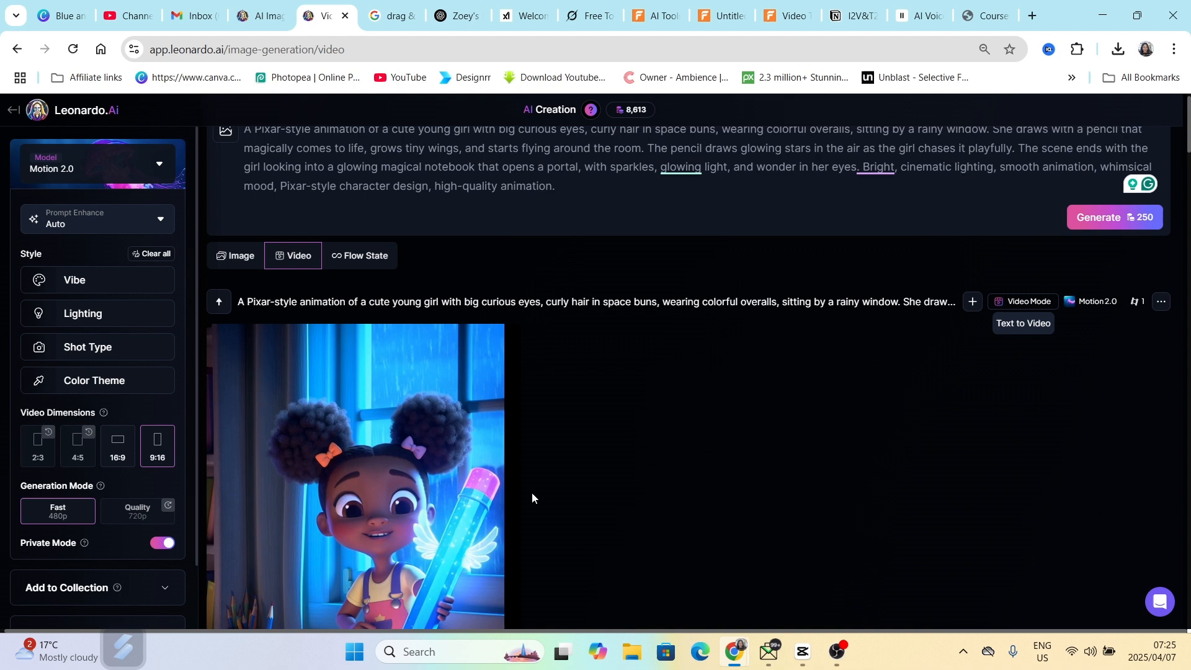
{"action": "scroll", "scroll_direction": "down", "scroll_amount": 3}
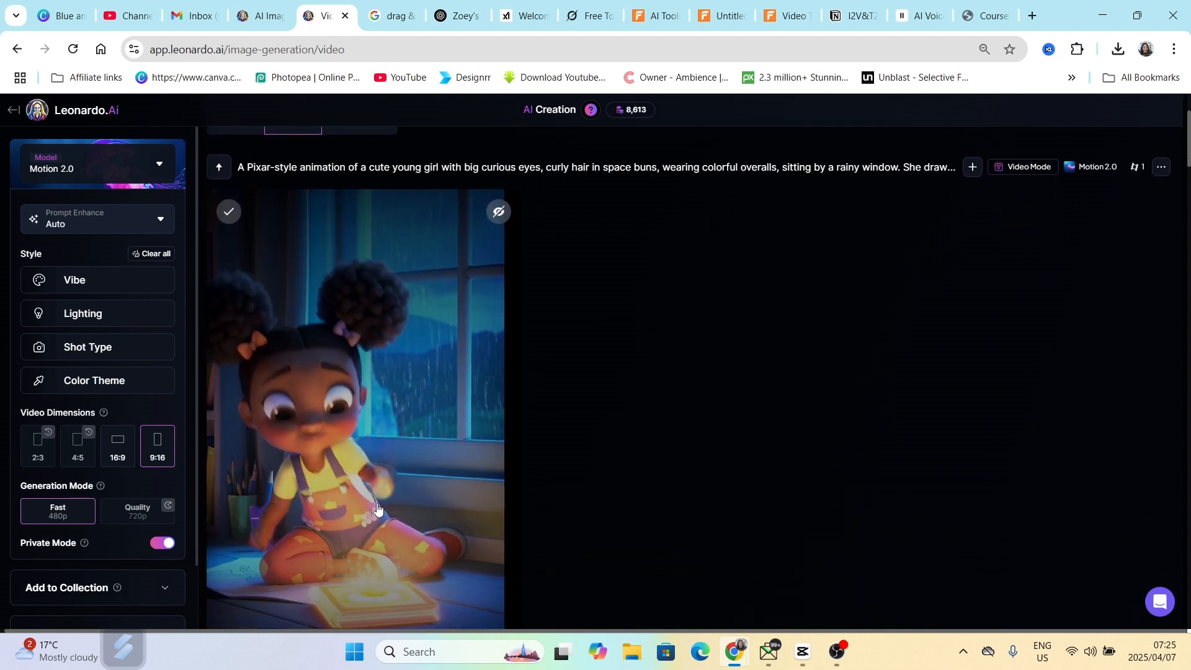